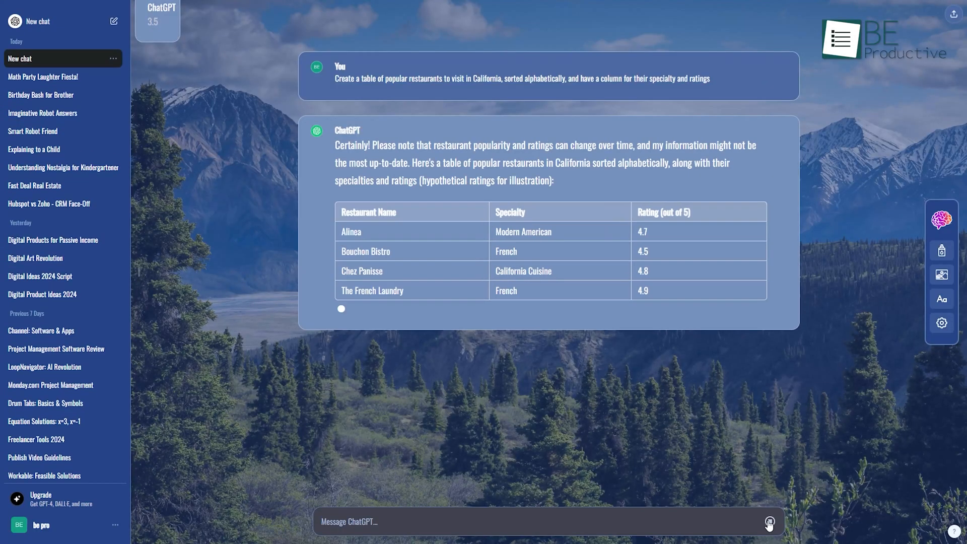
Start a new ChatGPT chat showing the mountain background and starter suggestions
click(22, 59)
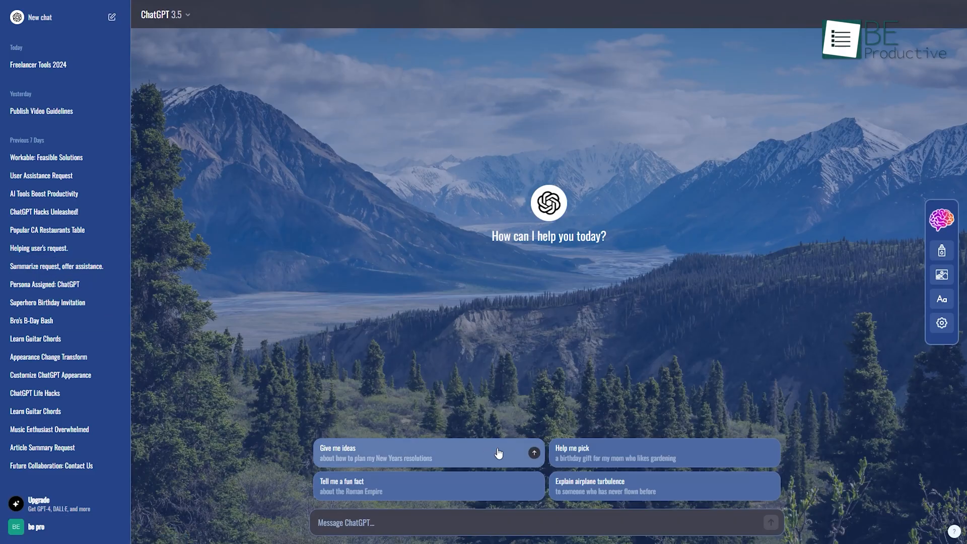
mouse_move(946, 359)
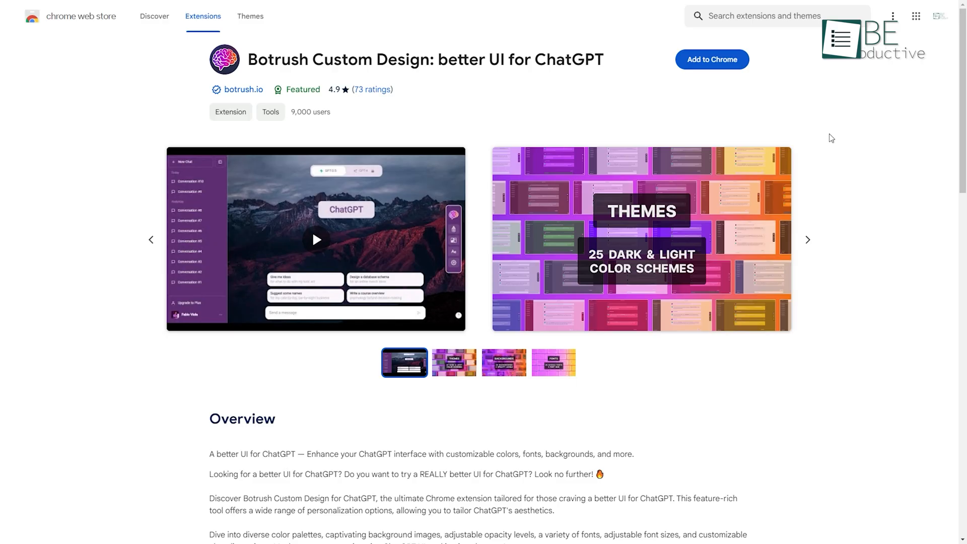
Add the Botrush Custom Design extension to Chrome and confirm the installation
click(712, 59)
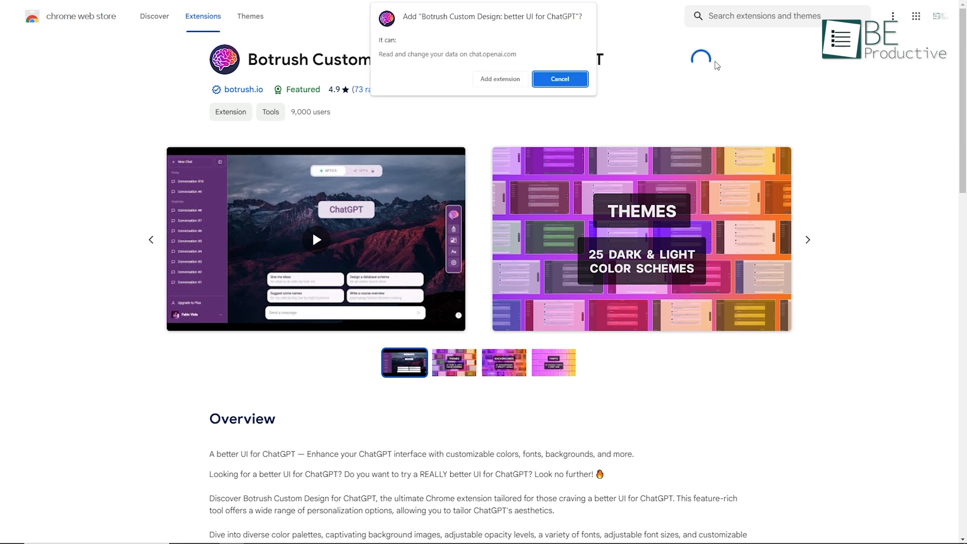
click(500, 79)
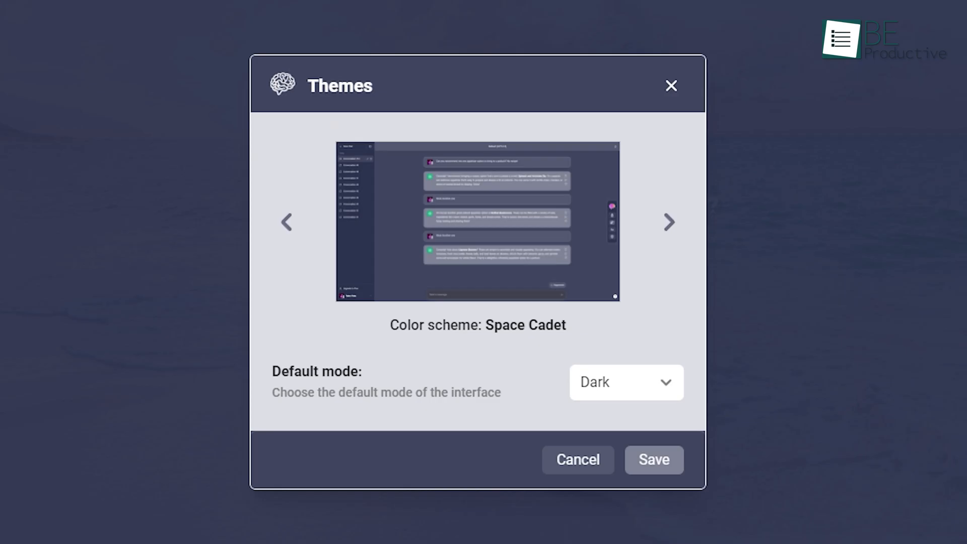
Pick the next blue color scheme and the Wet mountain valley background at opacity None
click(625, 383)
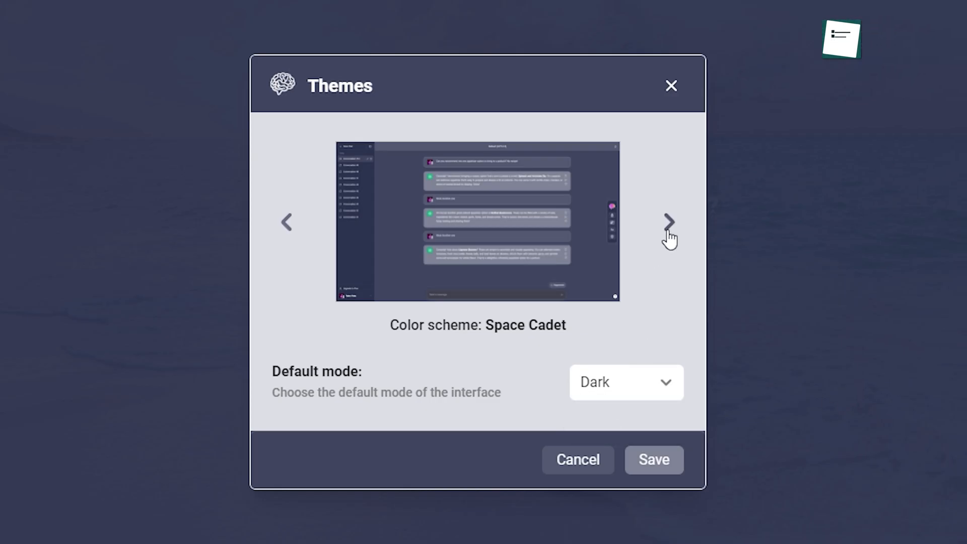
click(670, 222)
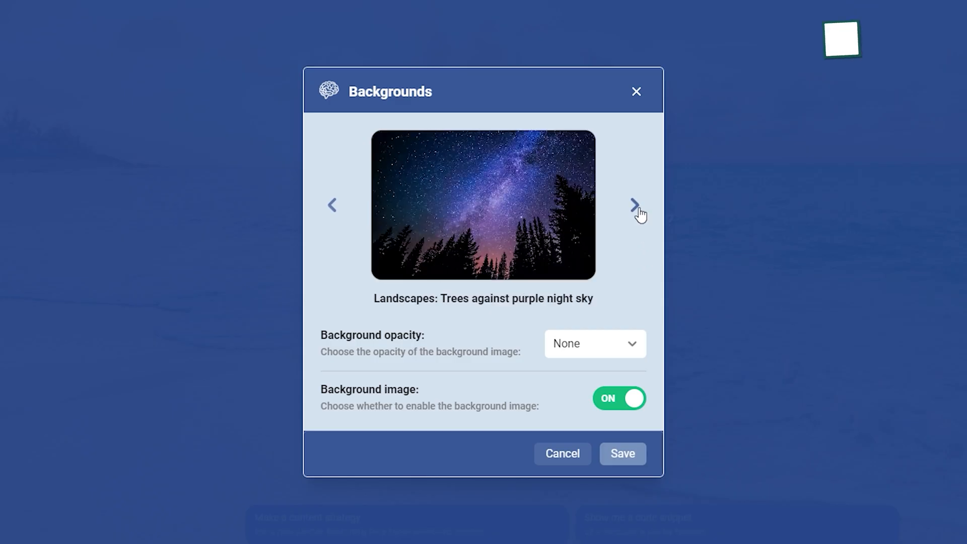
click(595, 343)
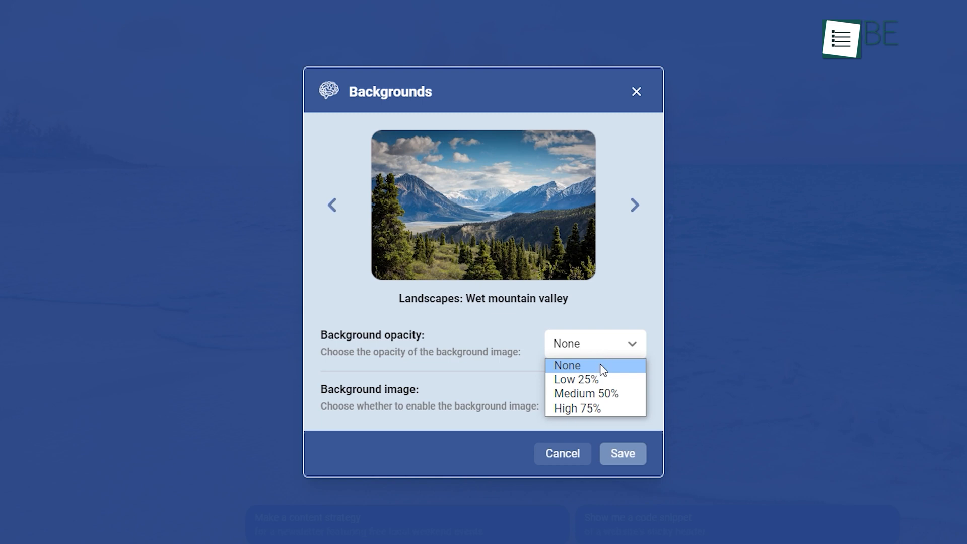
click(581, 394)
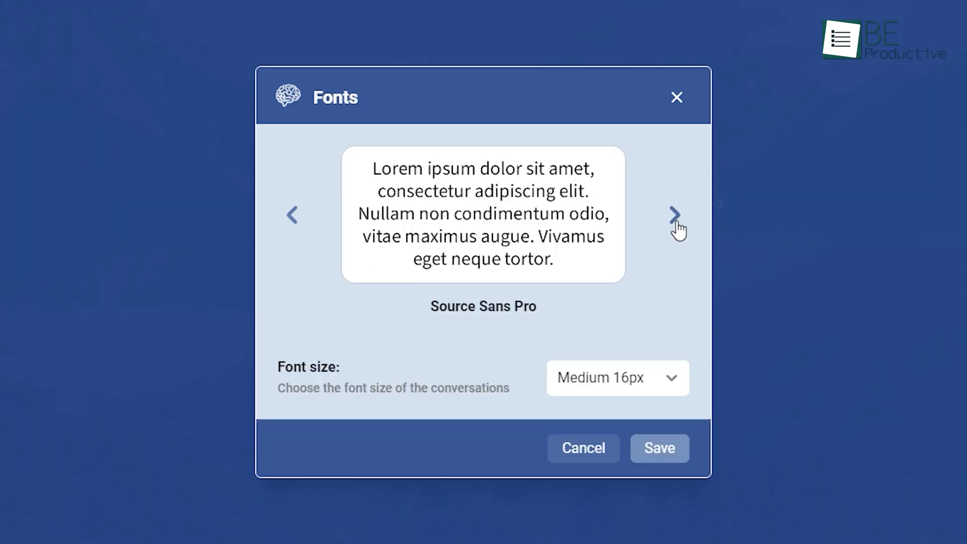
Set the conversation font to Oswald at Large 20px size
click(618, 378)
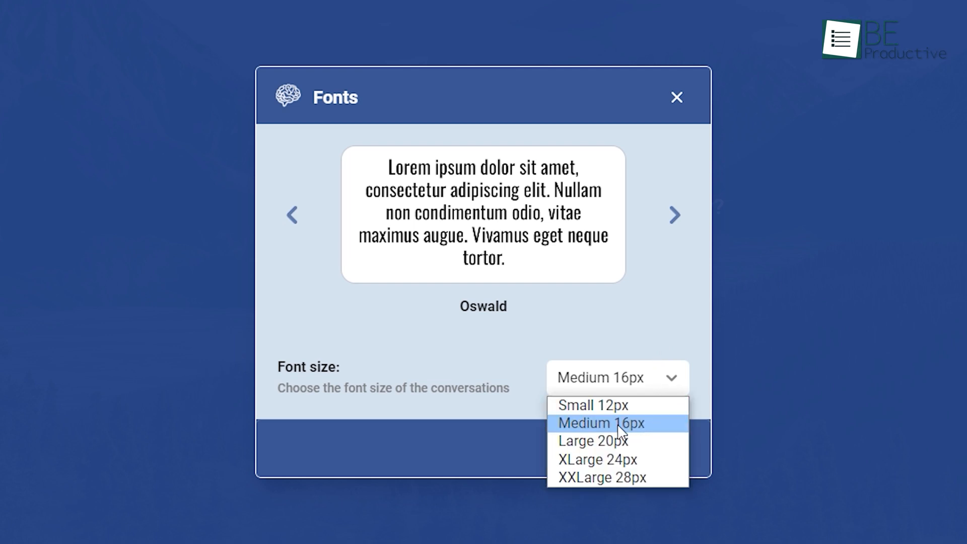
click(594, 441)
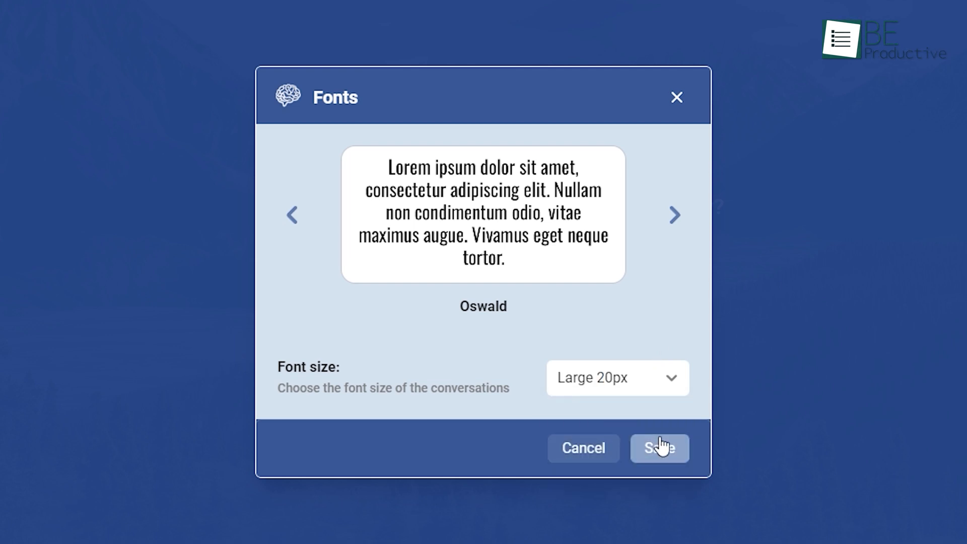